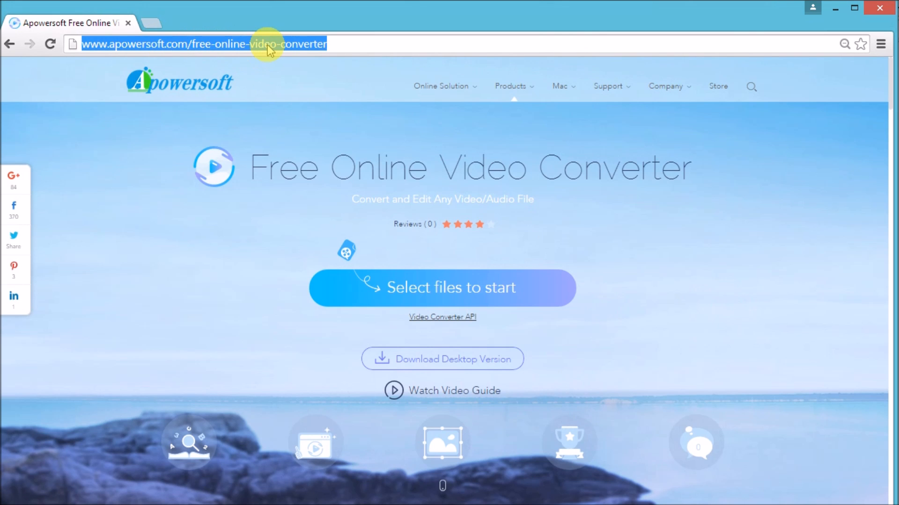
mouse_move(292, 83)
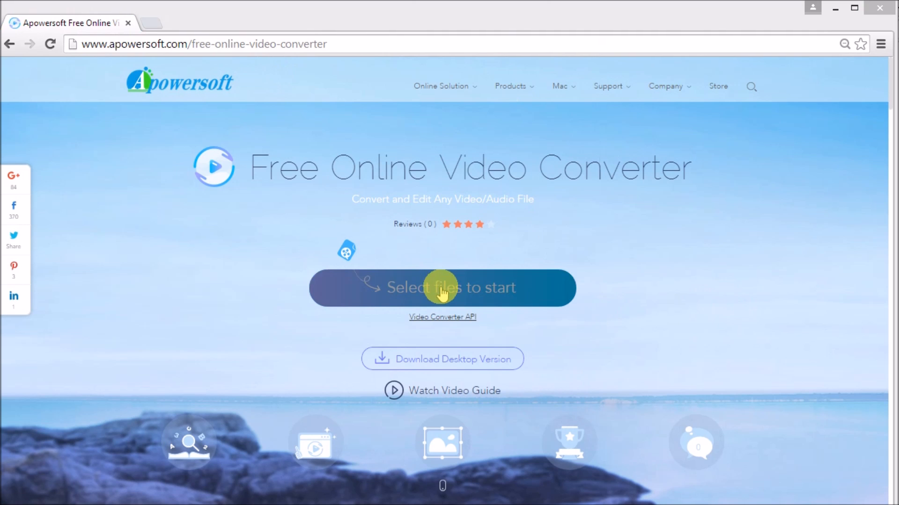
Step: Start selecting files and allow the browser to launch the Apowersoft online launcher
click(442, 288)
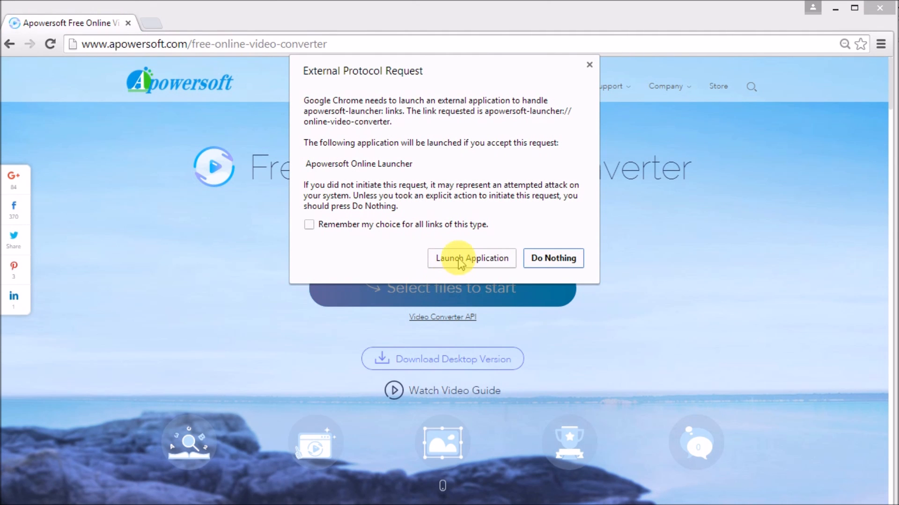
click(471, 259)
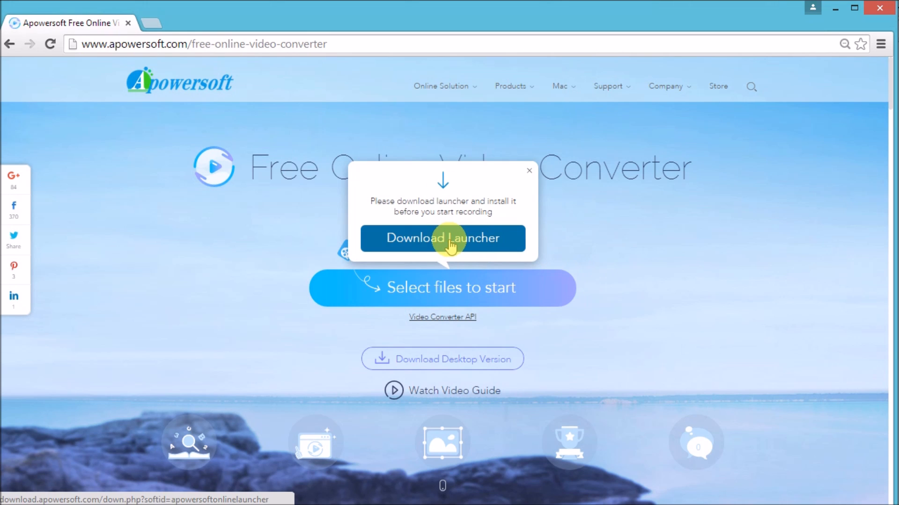
Step: Bring up the file chooser and choose MV_20150928134905.mp4 in the airmore pics folder
click(441, 239)
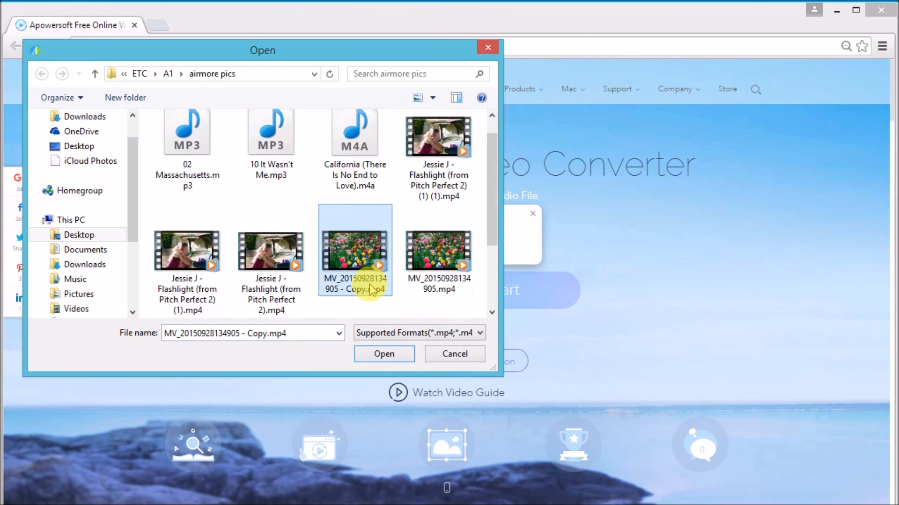
click(438, 250)
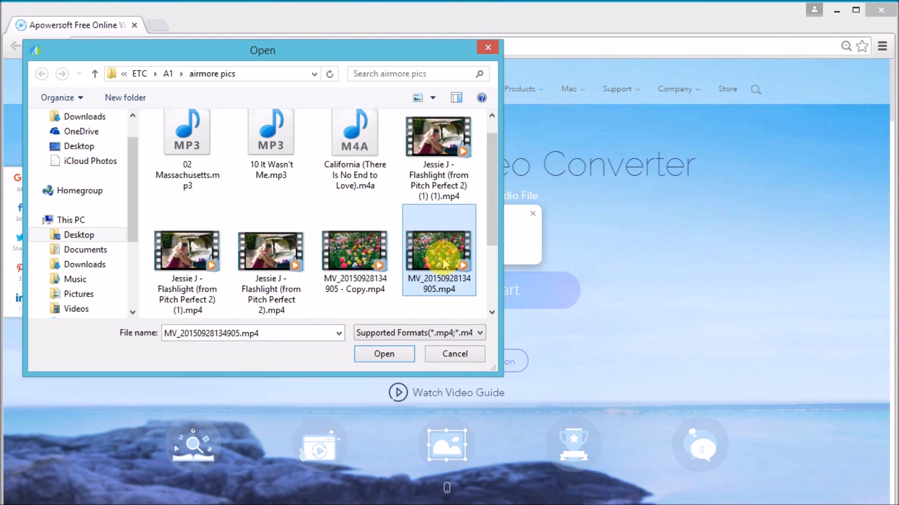
Step: Add the video to the conversion list, review its details, and accept the advanced settings
click(384, 354)
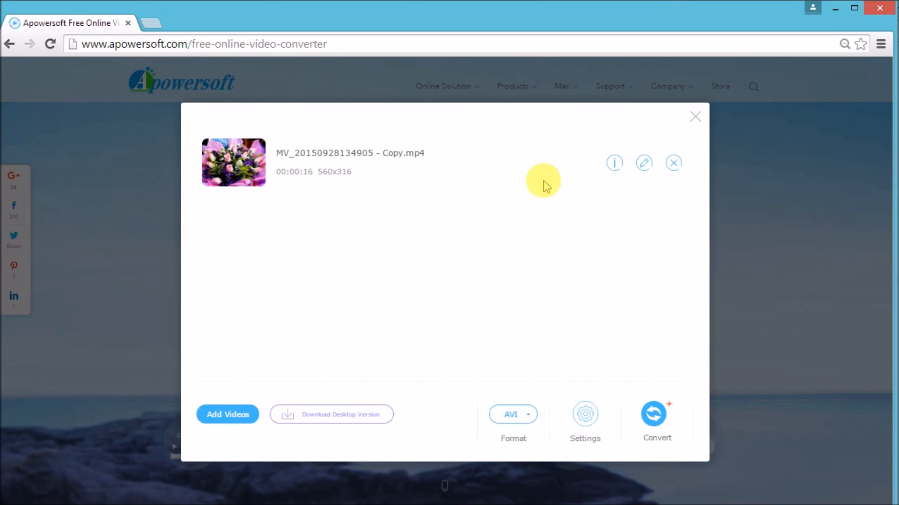
click(614, 163)
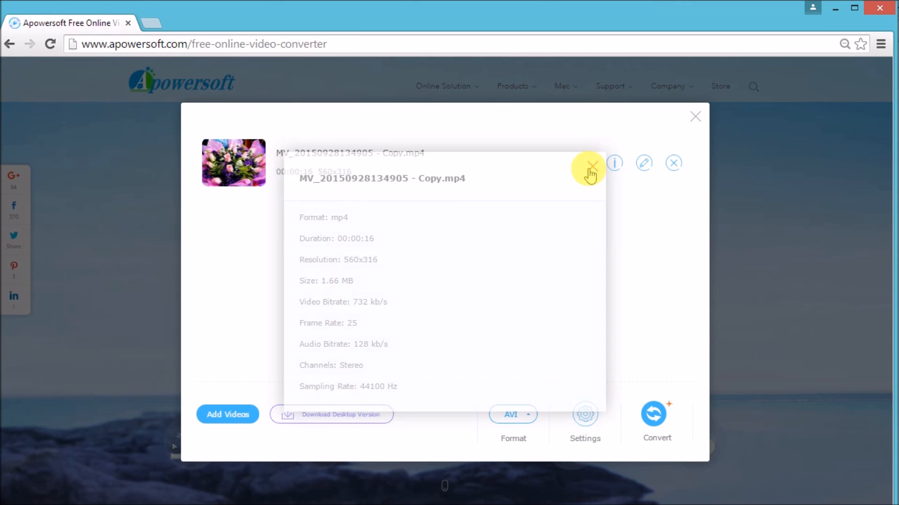
click(644, 163)
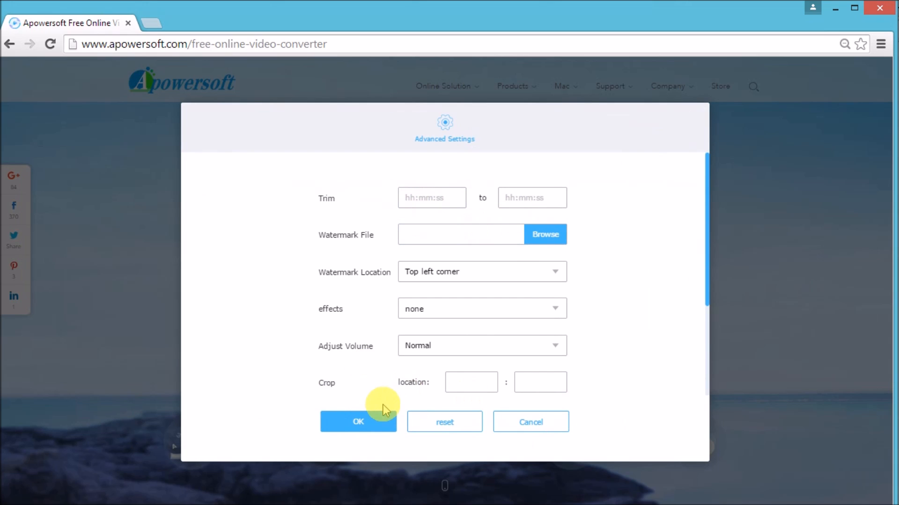
click(358, 422)
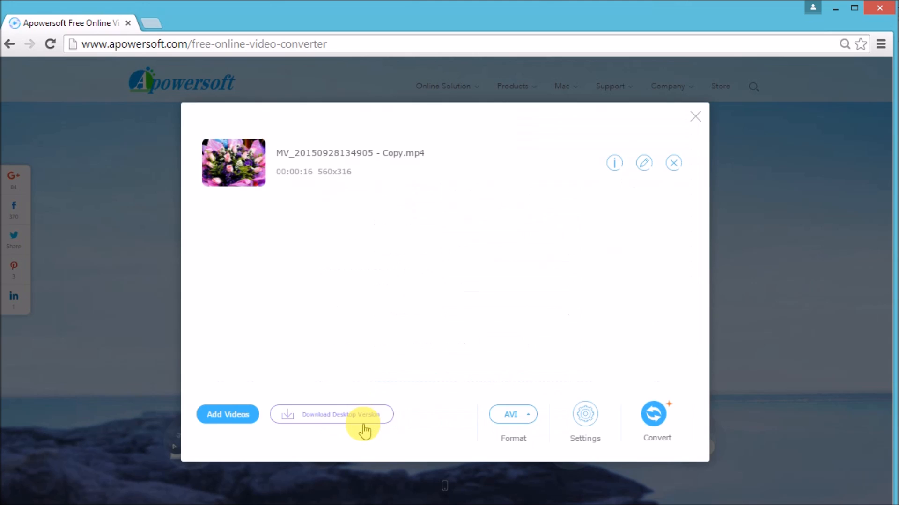
Step: Keep AVI as the output format and start converting the video
click(512, 414)
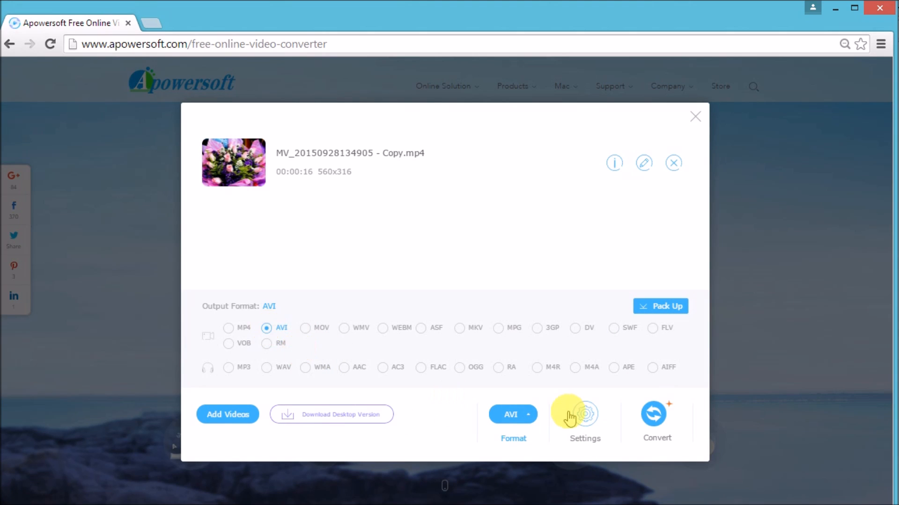
mouse_move(452, 402)
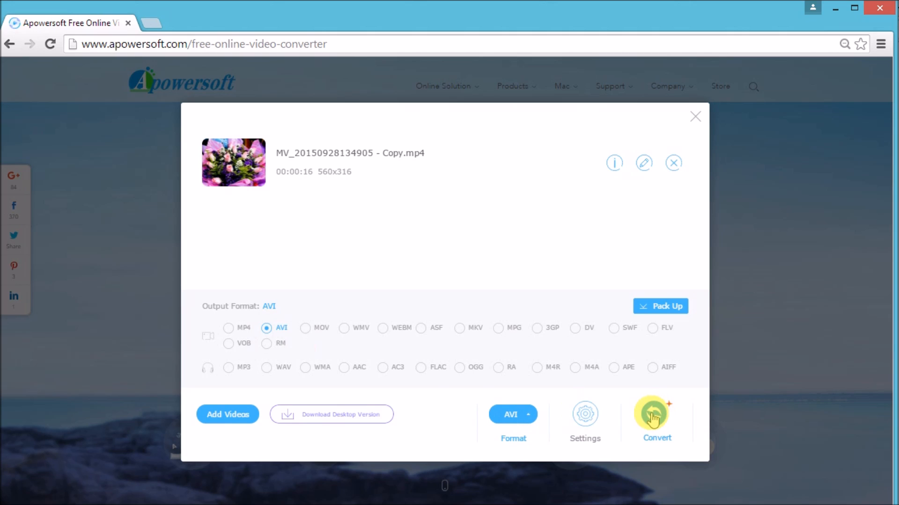
click(657, 416)
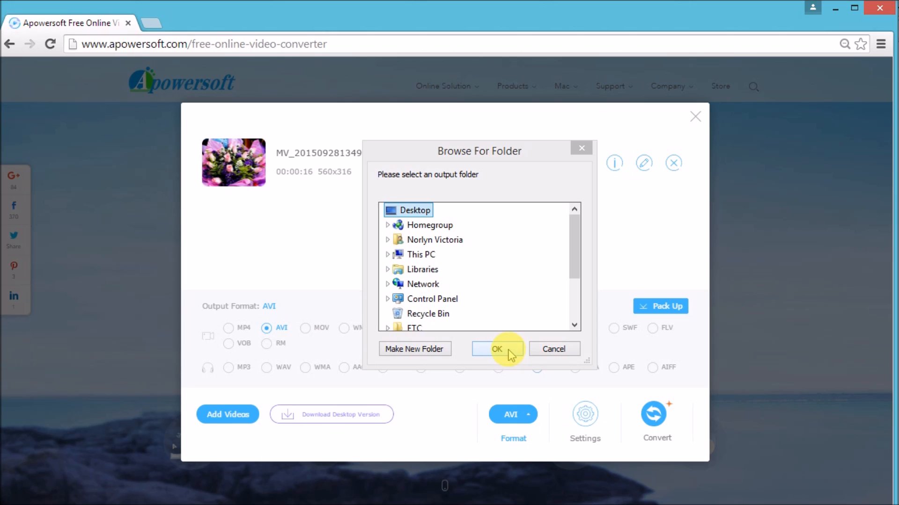
click(496, 349)
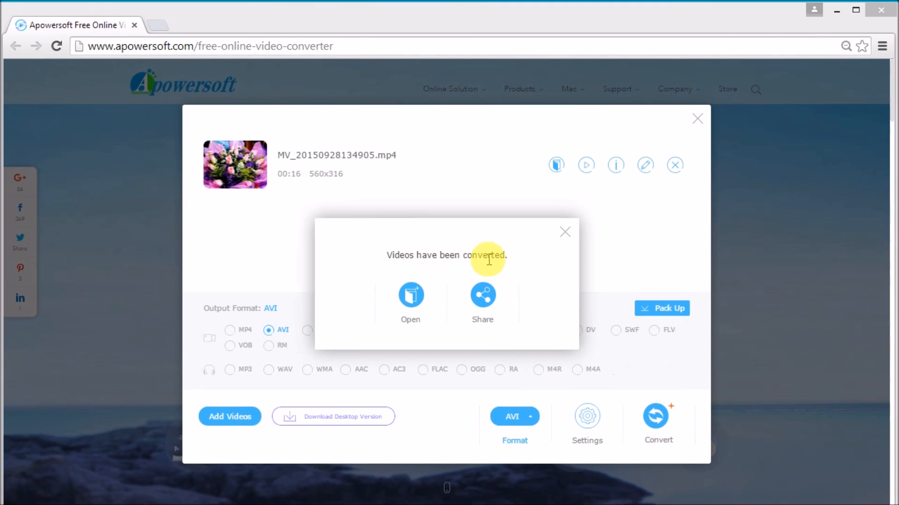
mouse_move(410, 301)
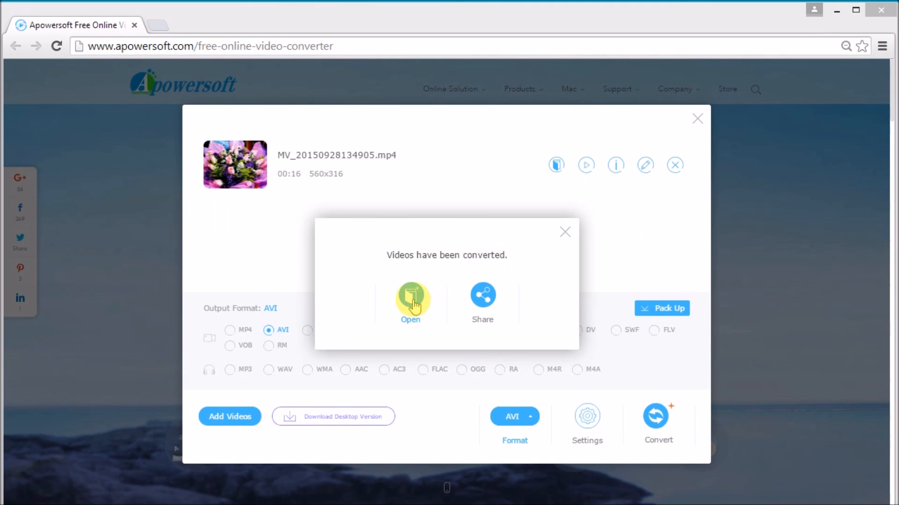
Step: Open the converted video's location and show the Facebook/Twitter/Google+/Pinterest share options
click(410, 299)
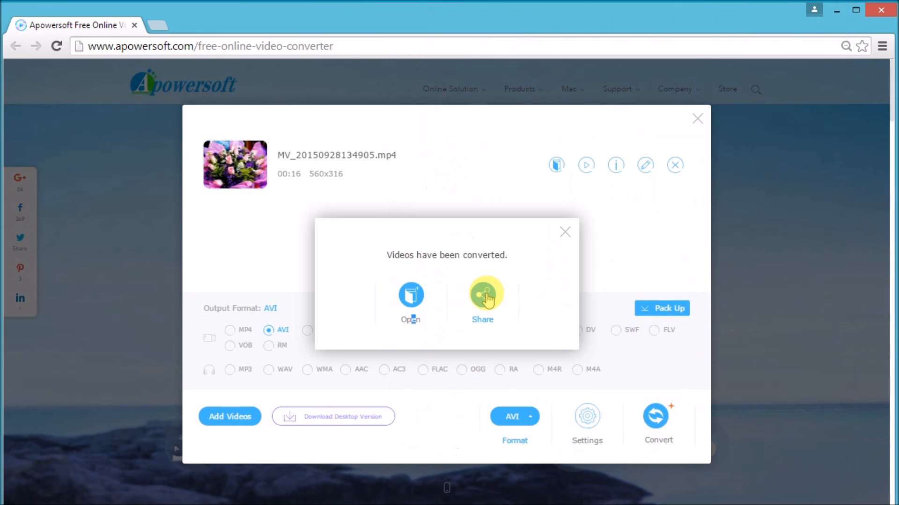
click(482, 298)
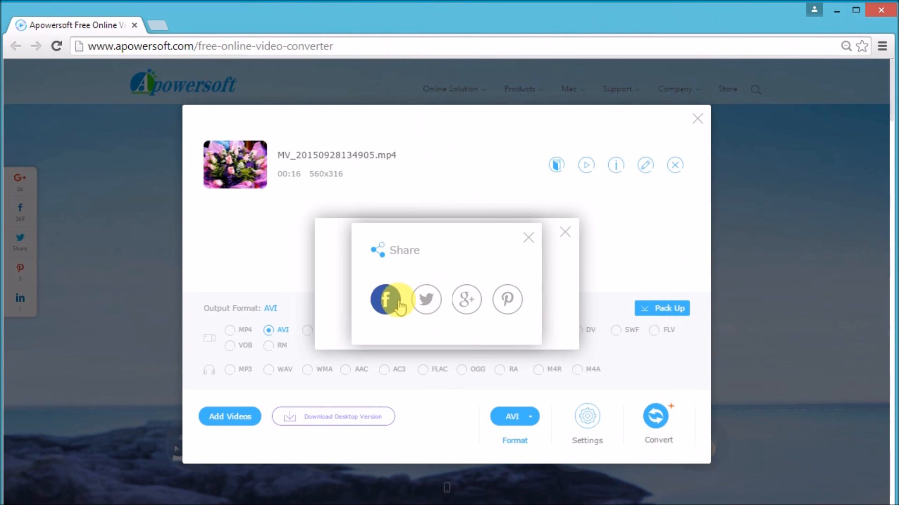